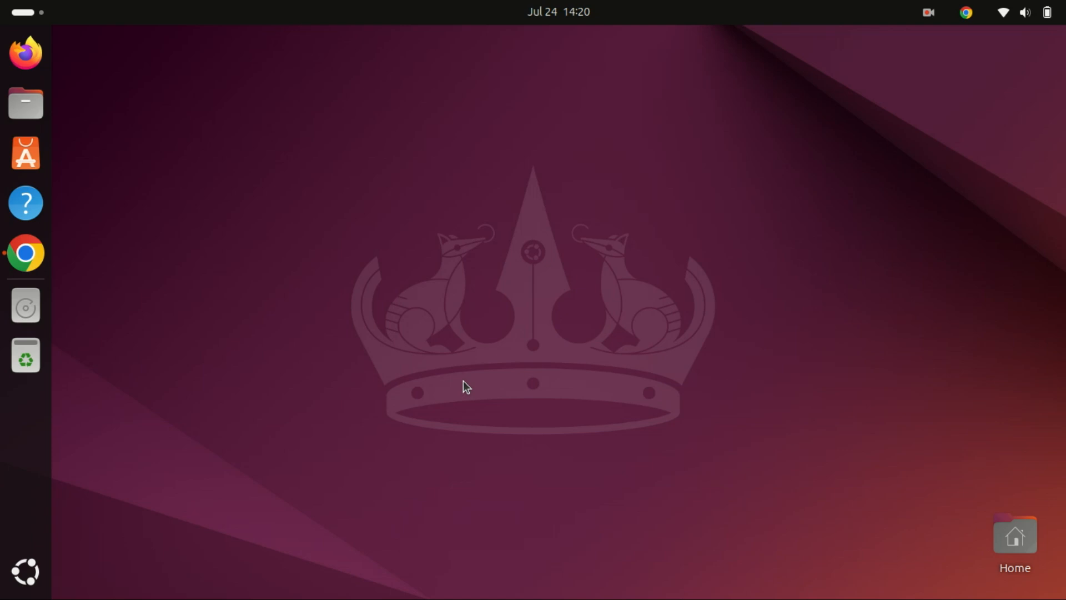
{"action": "mouse_move", "coordinate": [155, 220]}
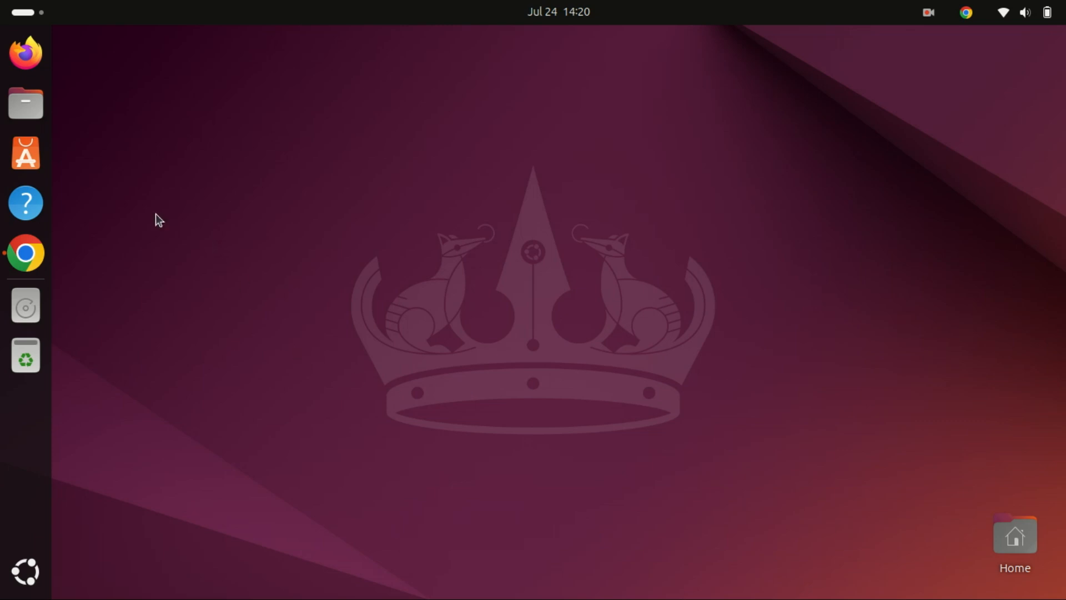
- Search the App Center store for 'studio' to list matching packages
{"action": "left_click", "coordinate": [25, 152]}
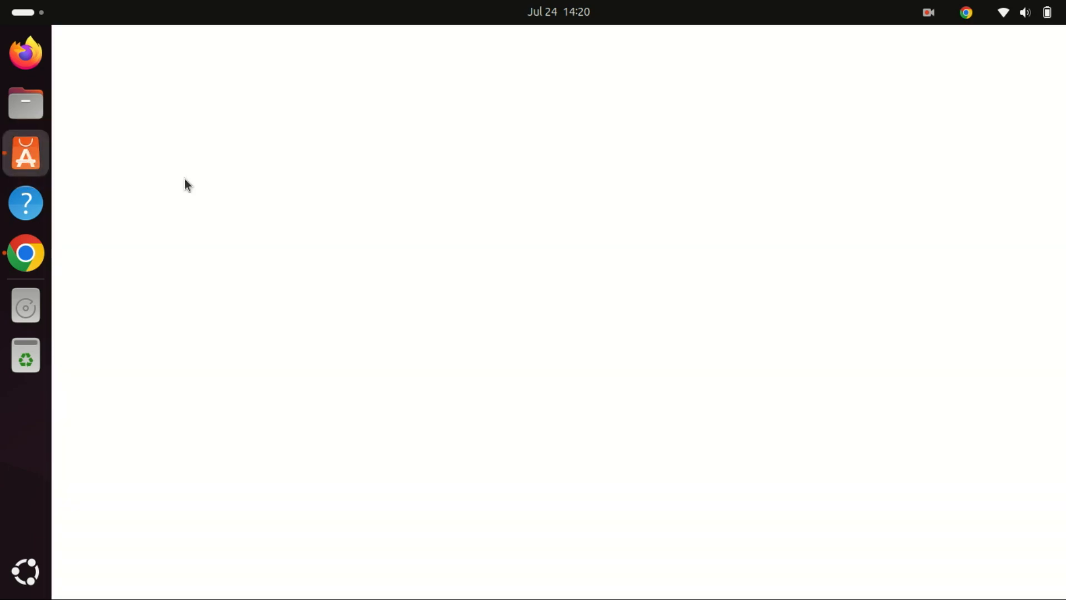
{"action": "left_click", "coordinate": [26, 152]}
{"action": "type", "text": "studi"}
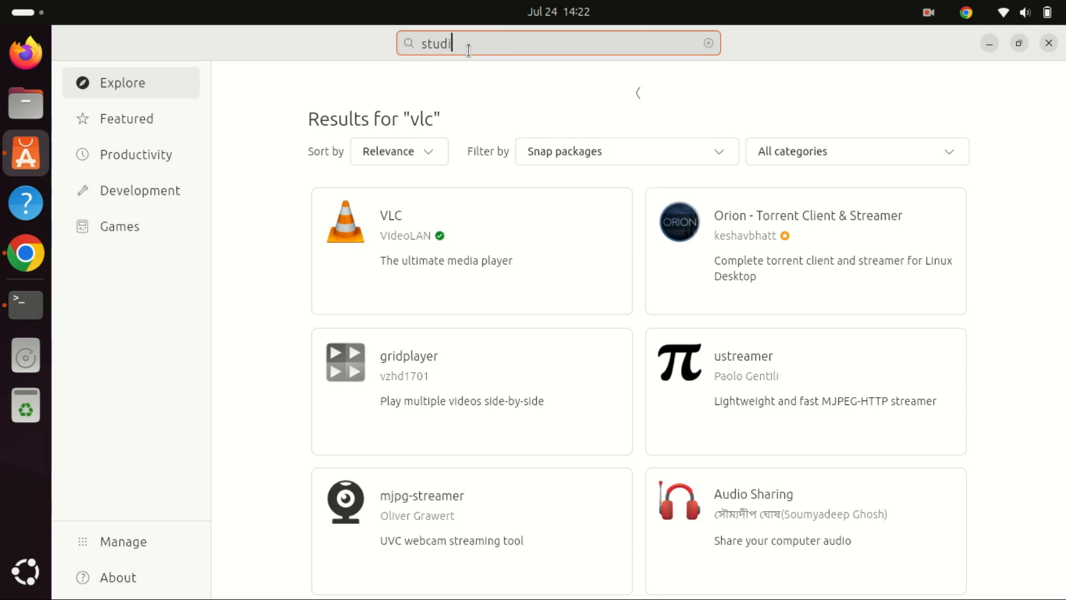
{"action": "type", "text": "o"}
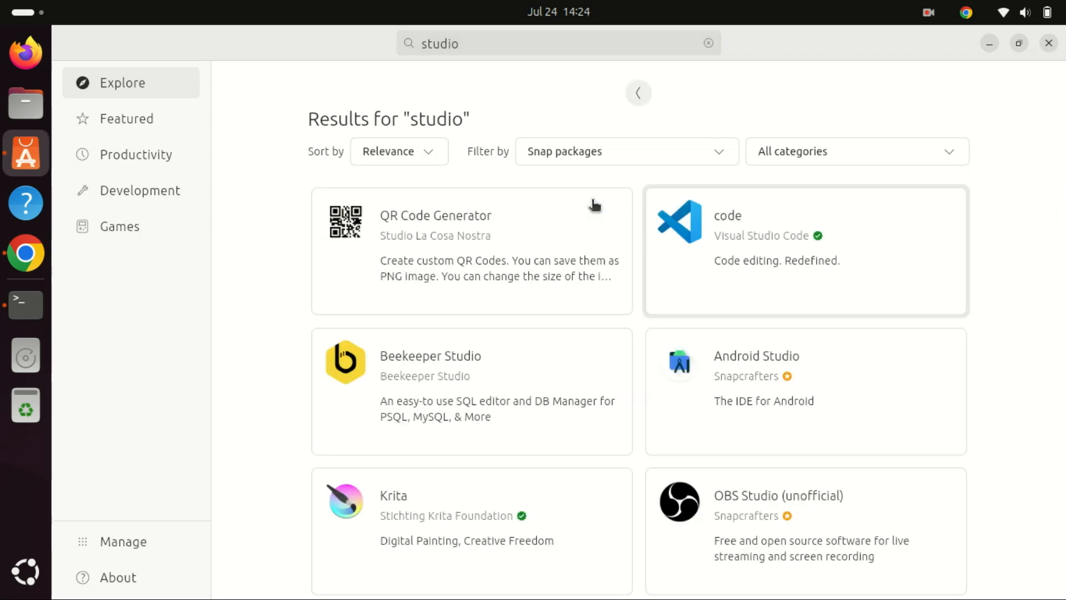
{"action": "mouse_move", "coordinate": [809, 263]}
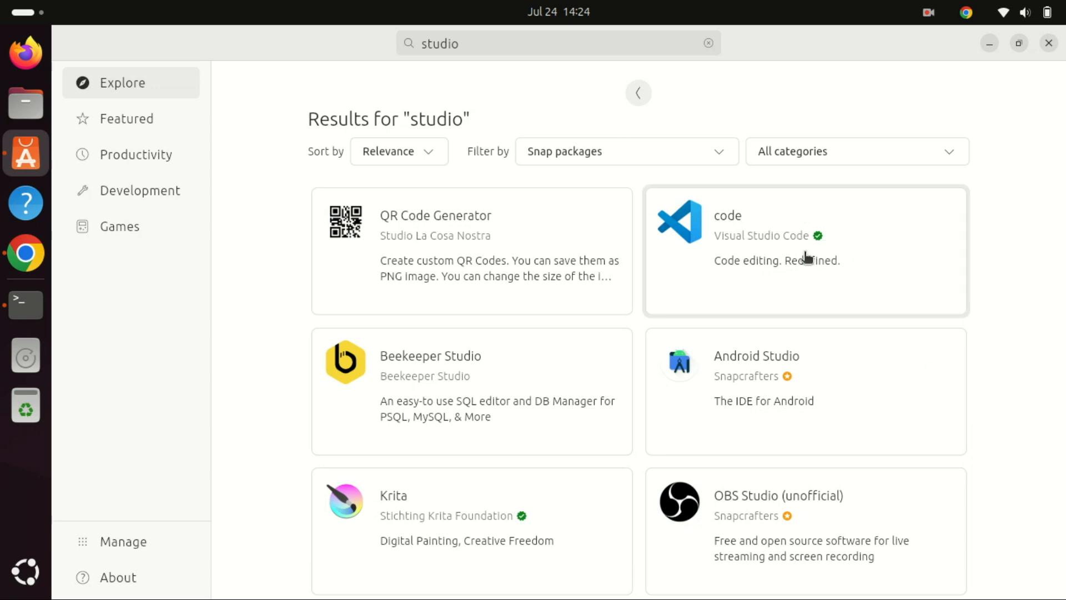
- Show the details page of the 'code' package by Visual Studio Code
{"action": "left_click", "coordinate": [807, 259]}
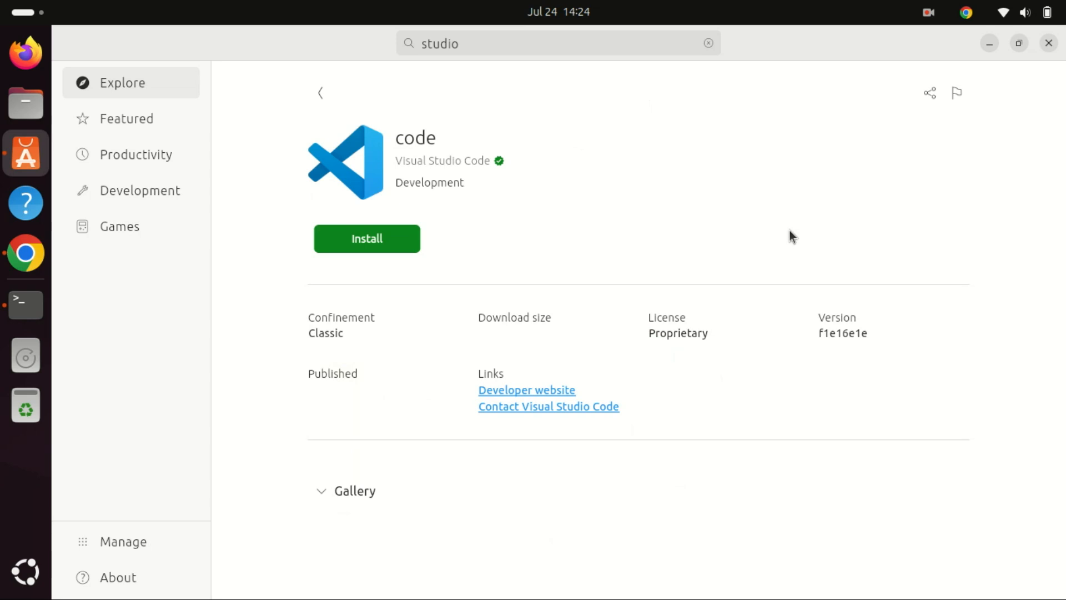
{"action": "mouse_move", "coordinate": [375, 264]}
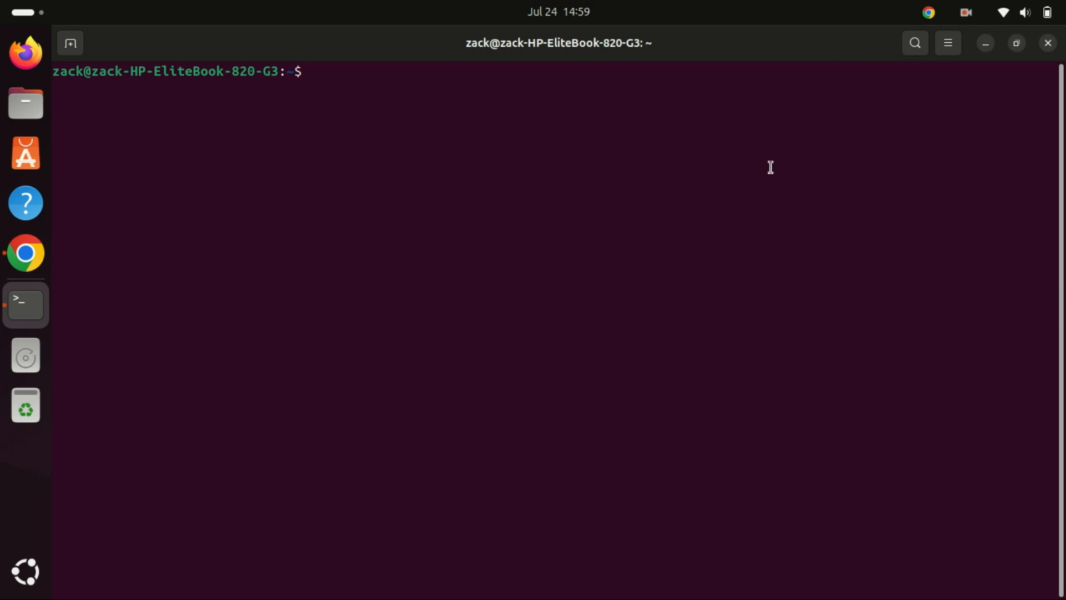
- Run 'sudo apt update' with the administrator password to refresh the package lists
{"action": "type", "text": "sudo"}
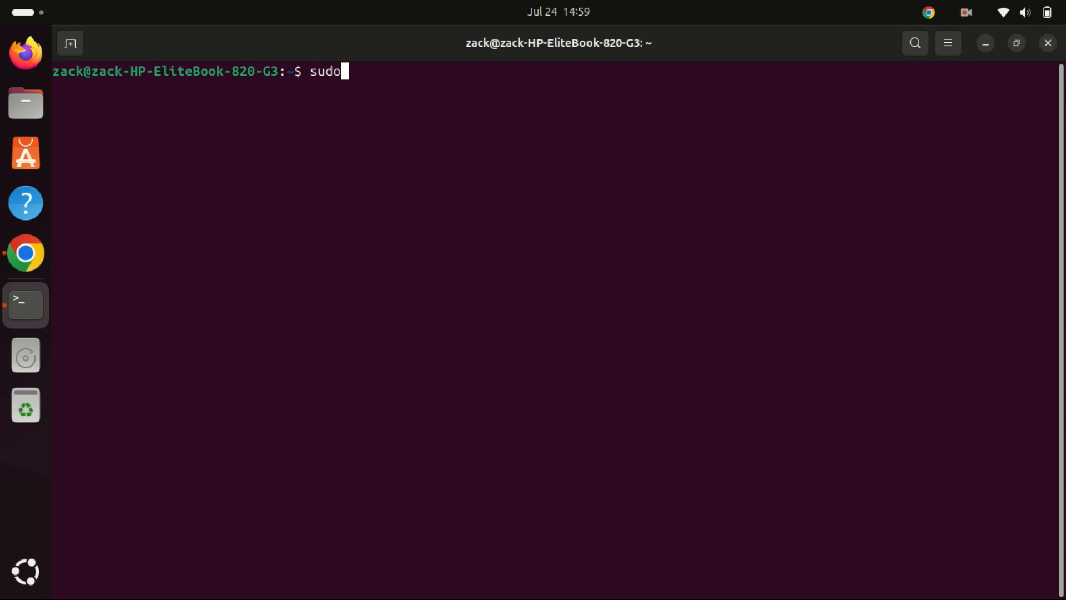
{"action": "type", "text": "apt"}
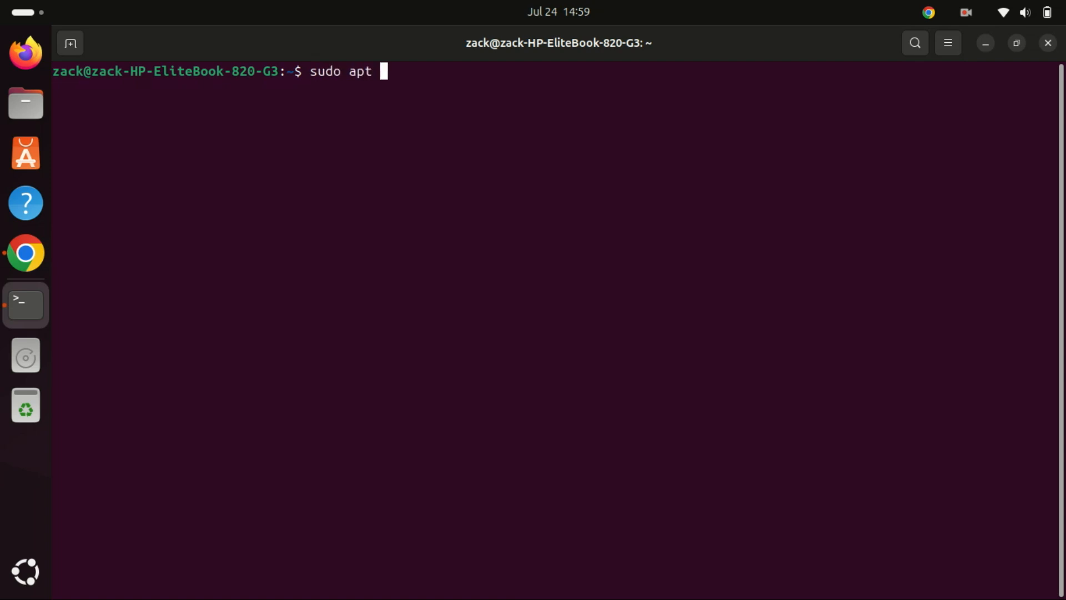
{"action": "type", "text": "update"}
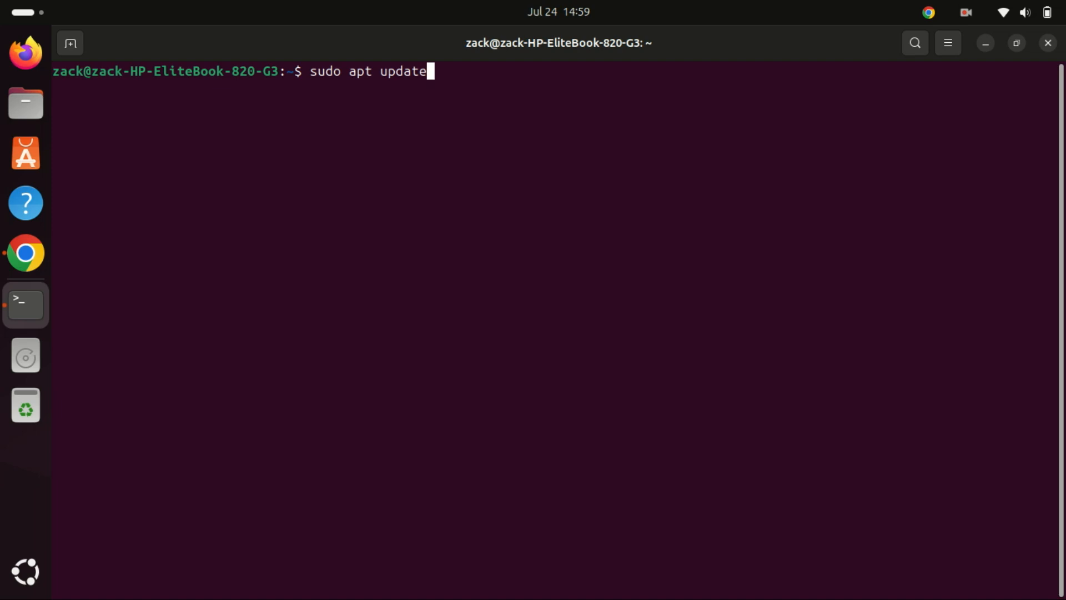
{"action": "key", "text": "Return"}
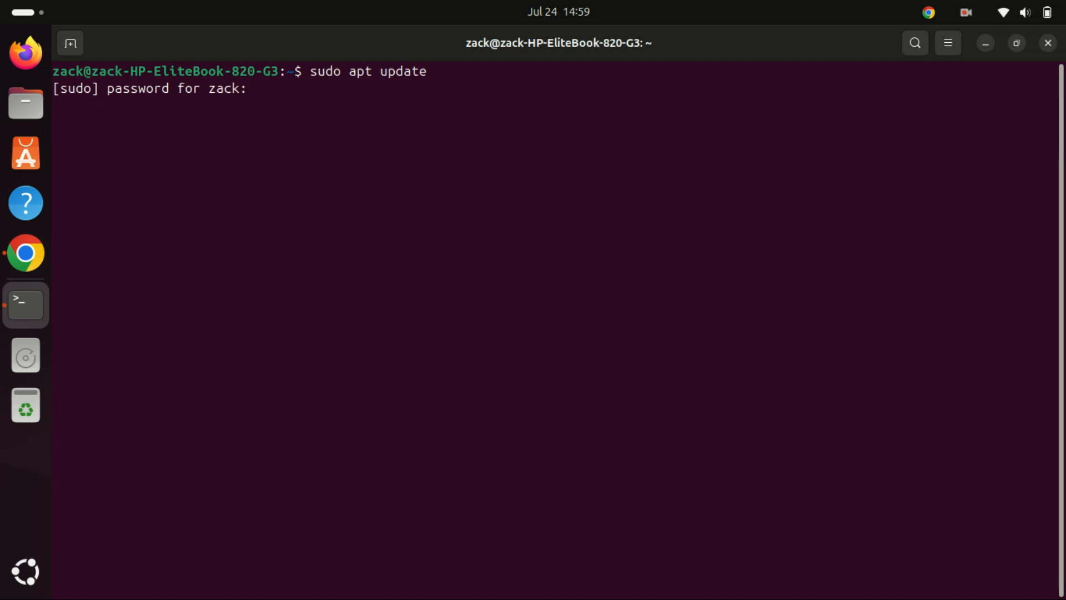
{"action": "key", "text": "Return"}
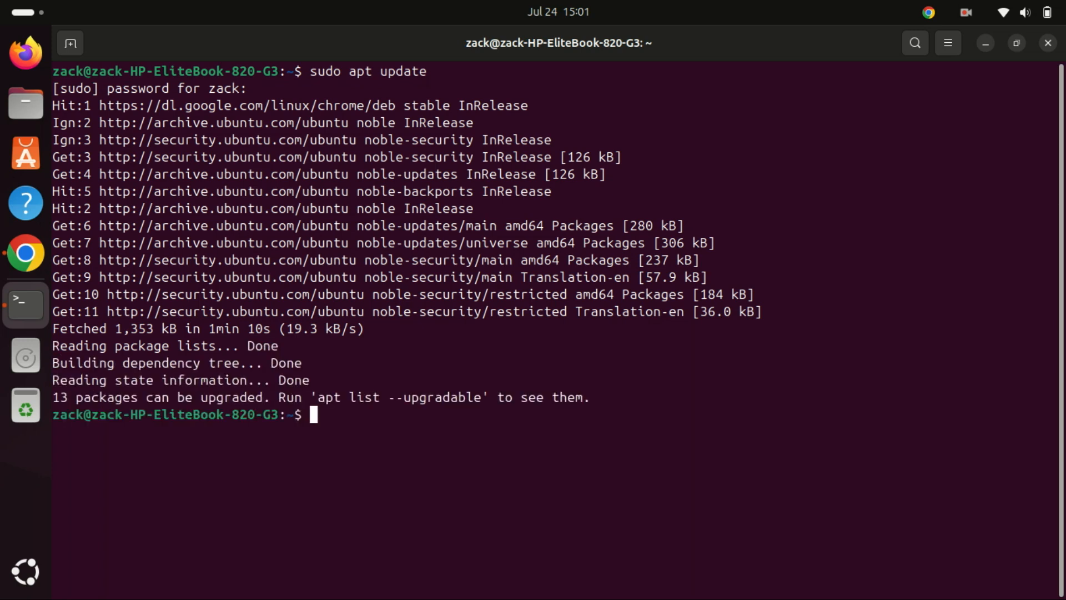
{"action": "type", "text": "clear"}
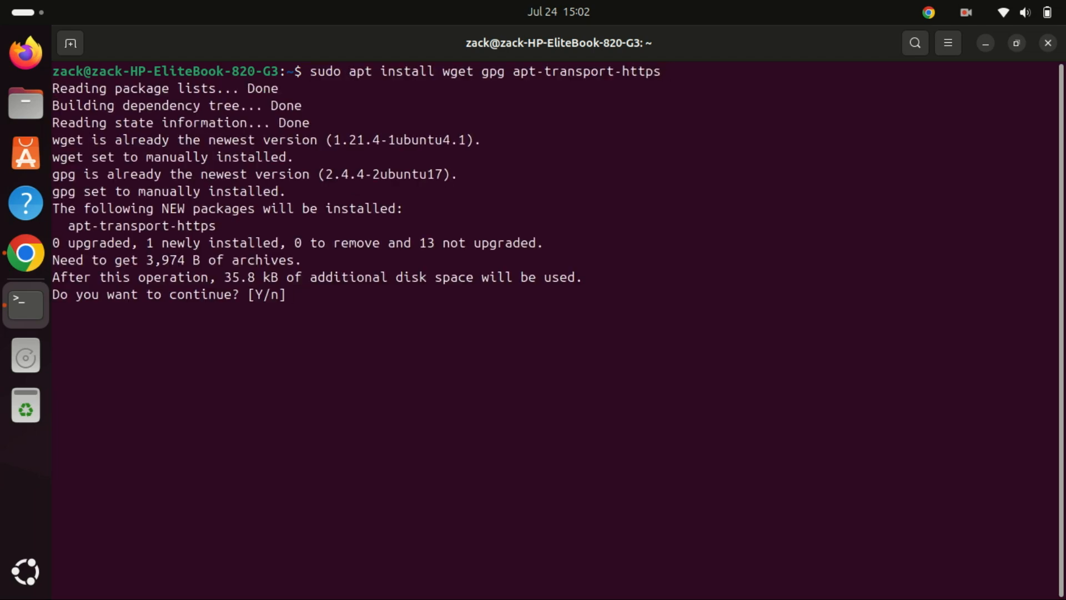
- Confirm with 'y' to install apt-transport-https, then clear the terminal
{"action": "type", "text": "y"}
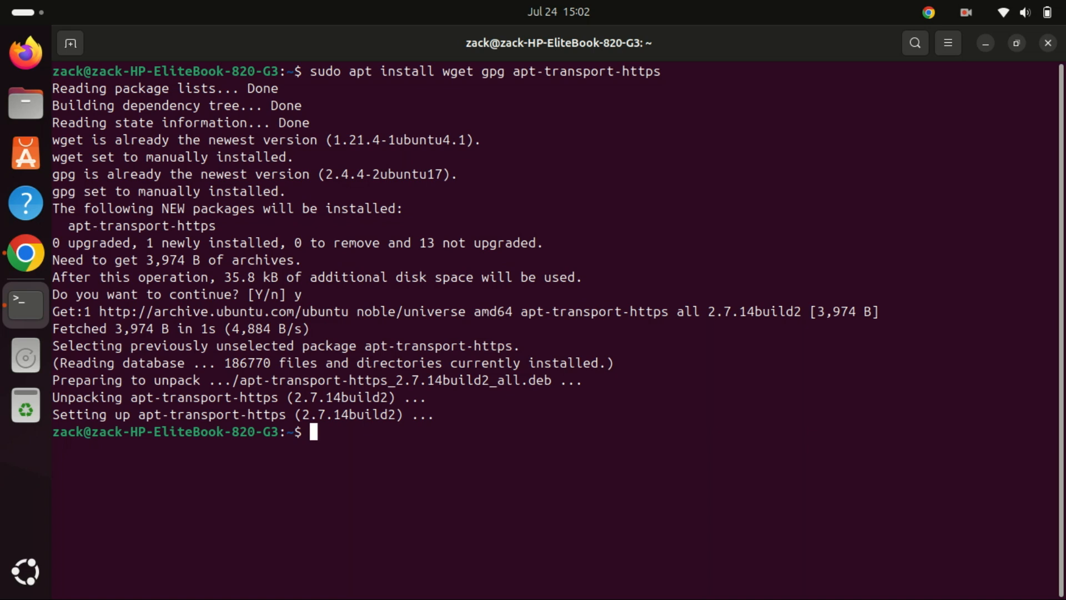
{"action": "type", "text": "clear"}
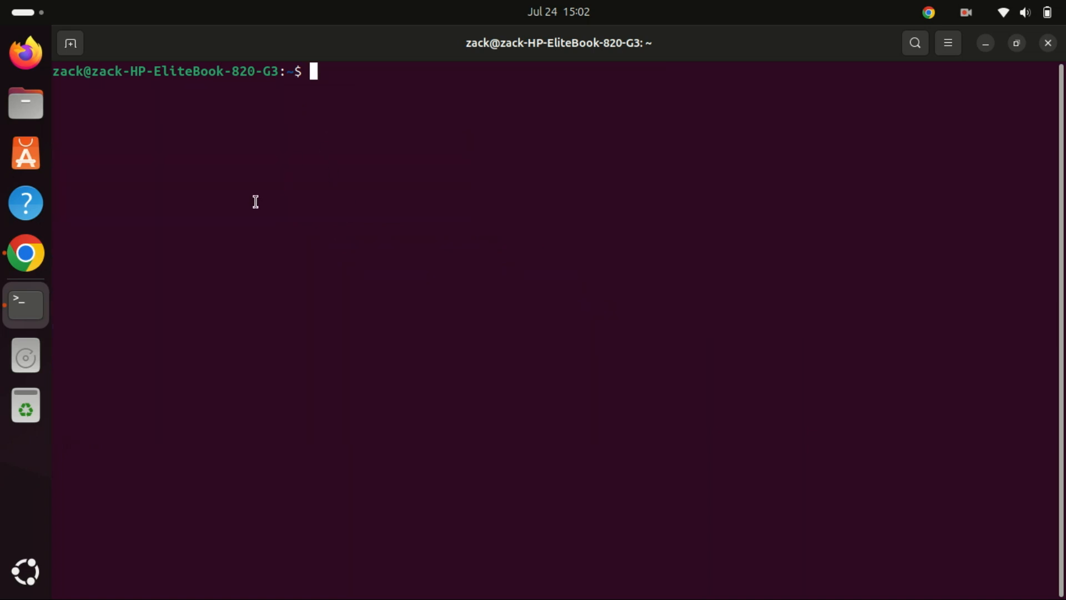
- Add Microsoft's signing key and VS Code repository, then remove packages.microsoft.gpg
{"action": "type", "text": "wget -qO- https://packages.microsoft.com/keys/microsoft.asc | gpg --dearmor > packages.microsoft.gpg"}
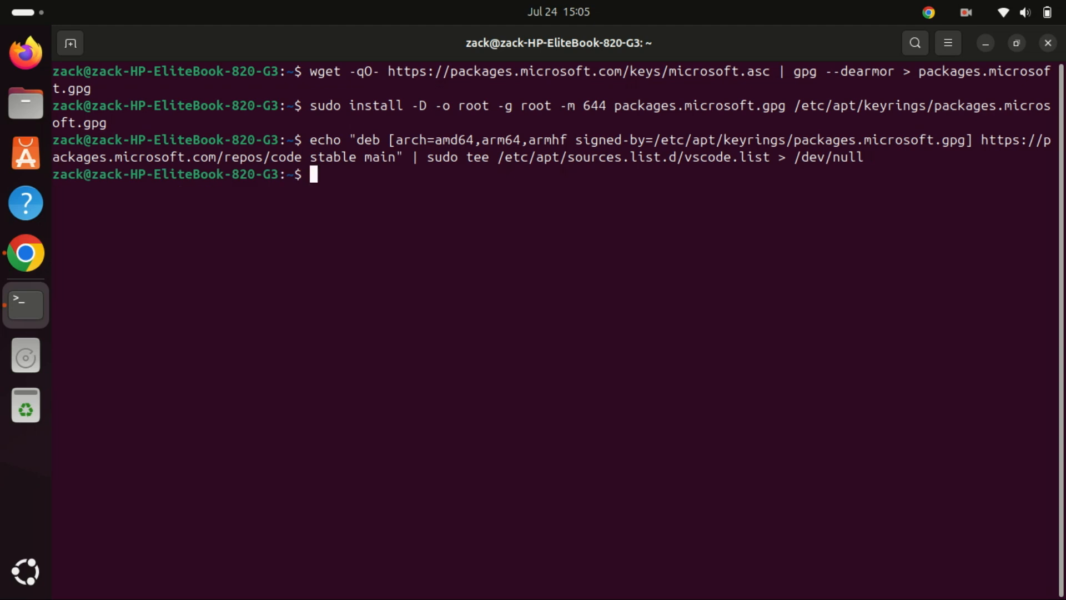
{"action": "type", "text": "rm packages.microsoft.gpg"}
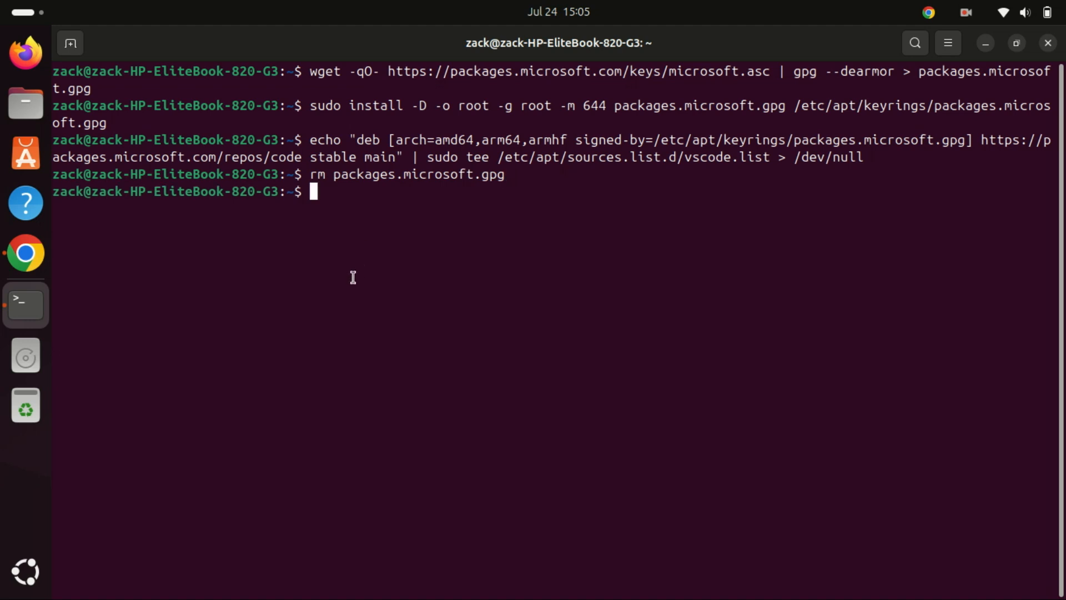
- Run 'sudo apt update' to fetch the VS Code repository, then clear the screen
{"action": "type", "text": "sudo"}
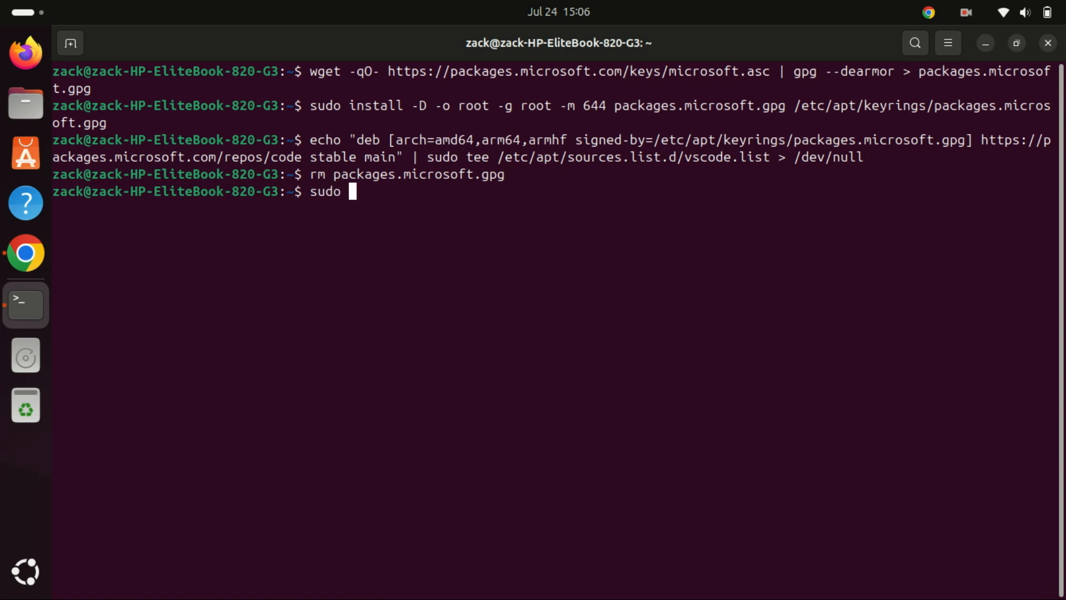
{"action": "type", "text": "apt"}
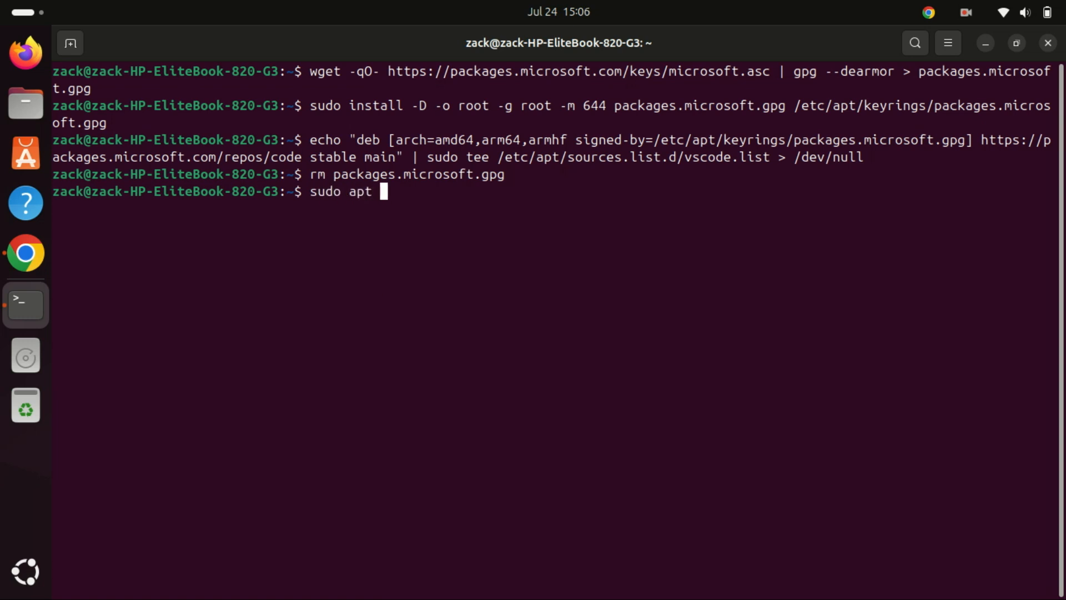
{"action": "type", "text": "upd"}
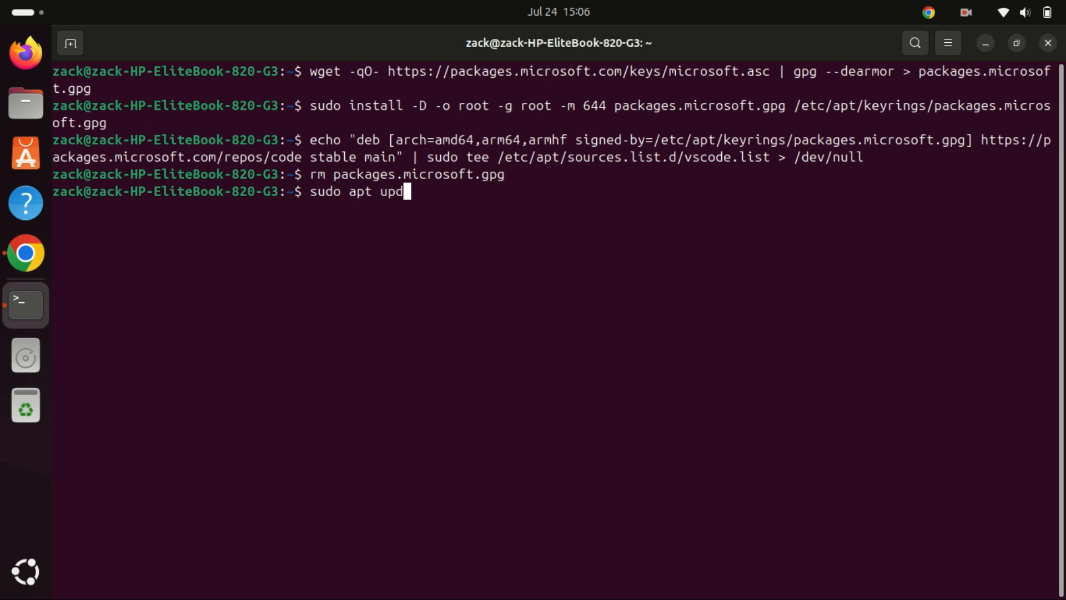
{"action": "type", "text": "ate"}
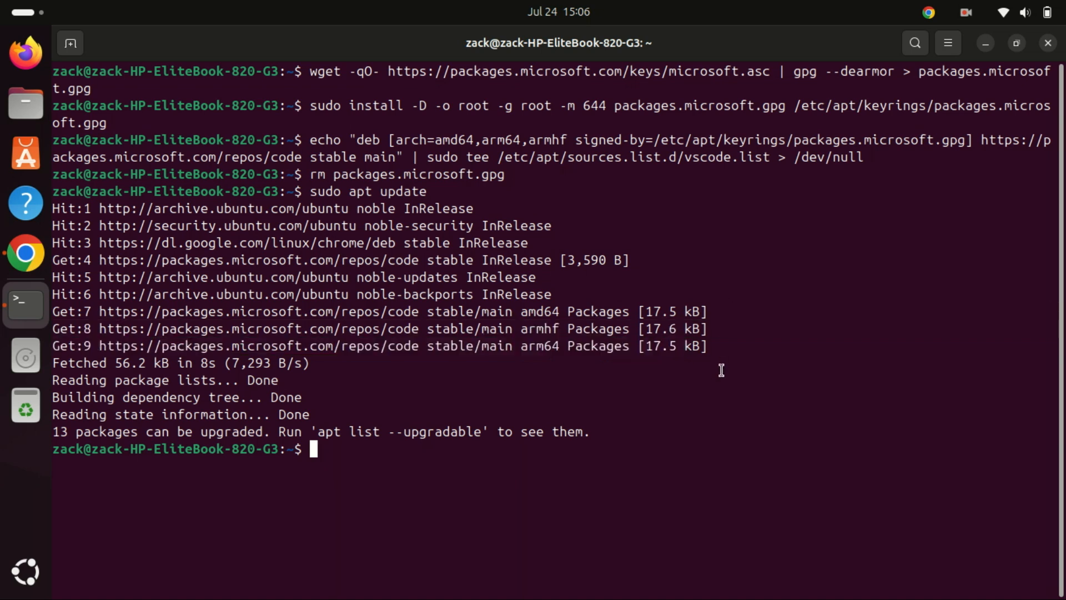
{"action": "type", "text": "cl"}
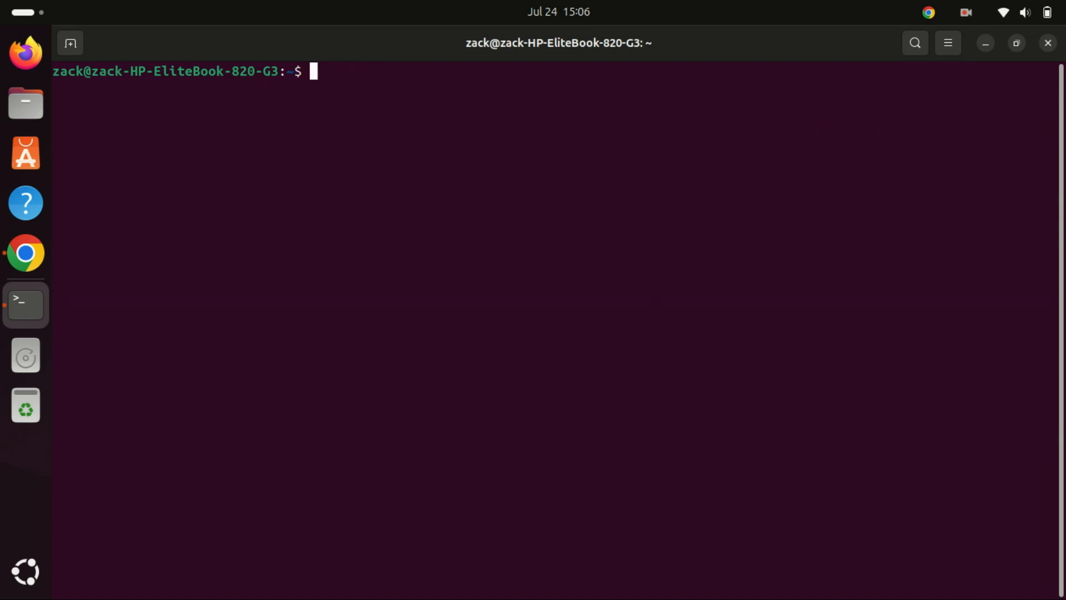
- Run 'sudo apt install code' to install Visual Studio Code 1.91.1
{"action": "type", "text": "sudo"}
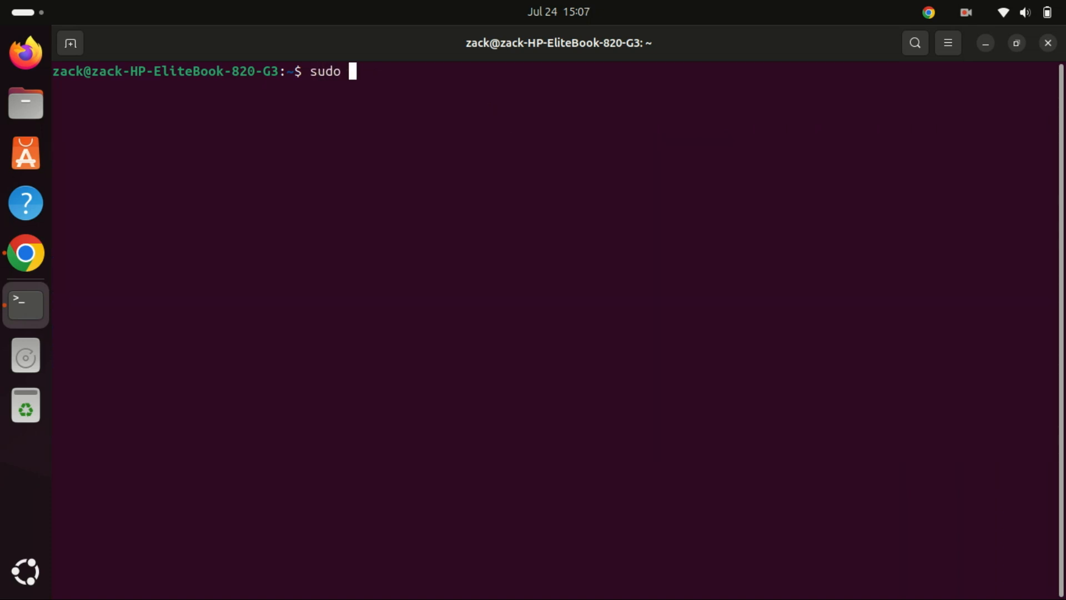
{"action": "type", "text": "apt"}
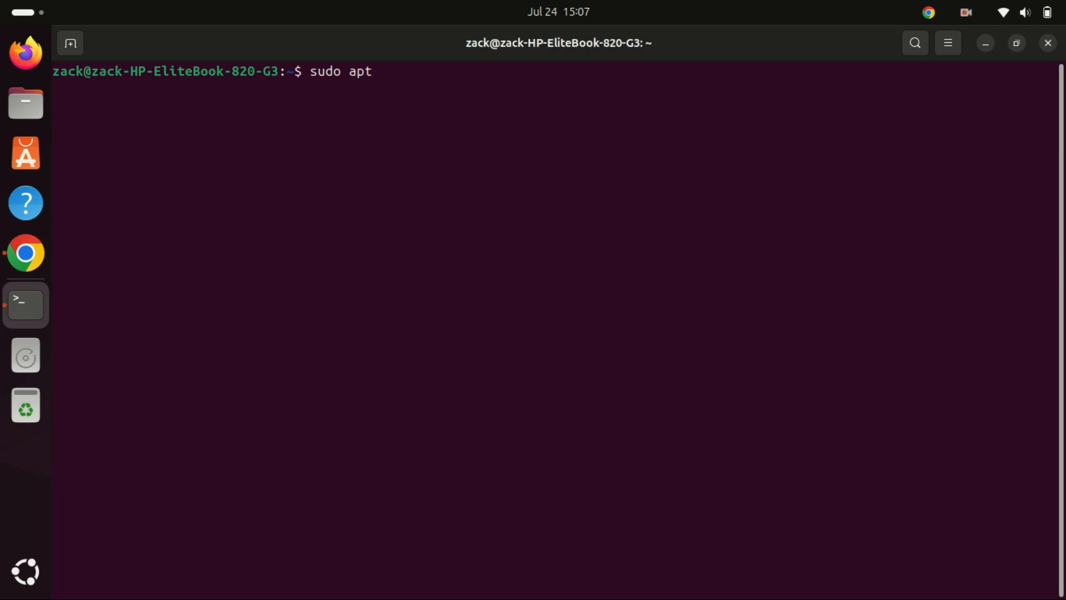
{"action": "type", "text": "install"}
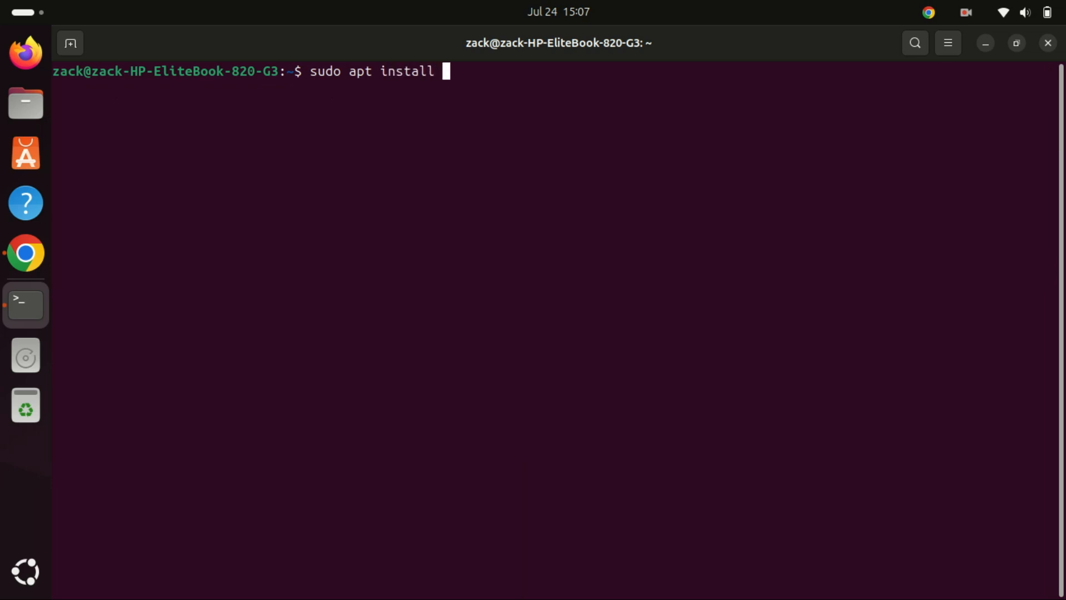
{"action": "type", "text": "code"}
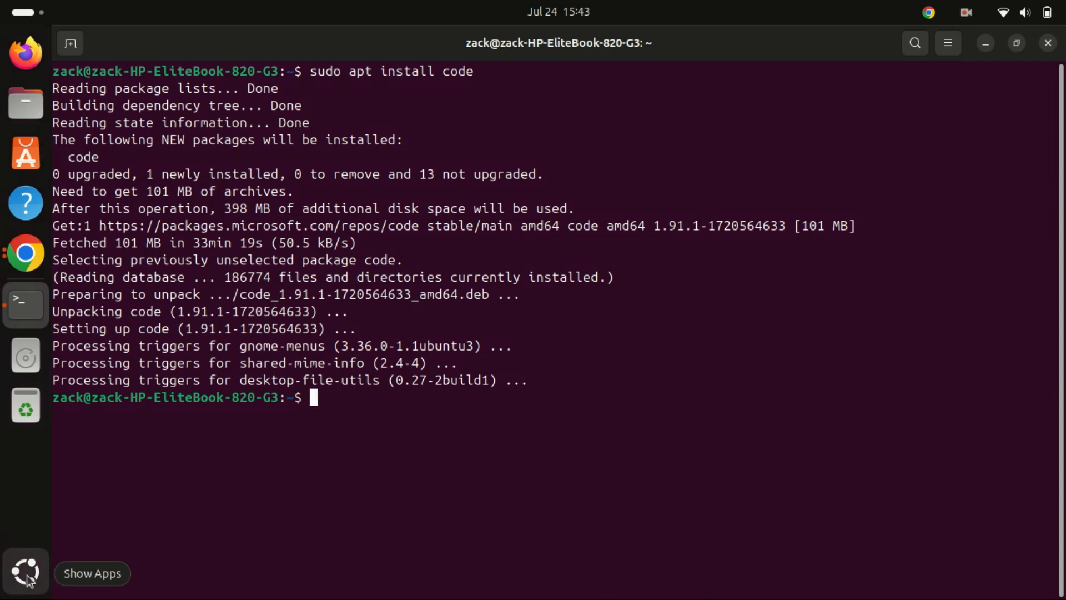
- Search the app grid for 'code' and launch Visual Studio Code
{"action": "left_click", "coordinate": [23, 572]}
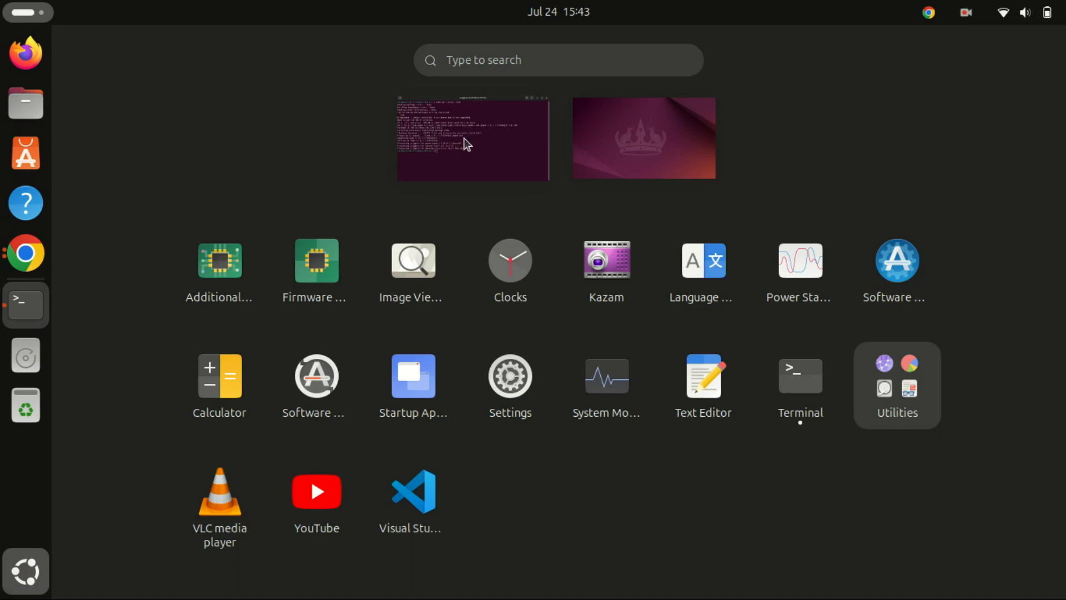
{"action": "left_click", "coordinate": [558, 60]}
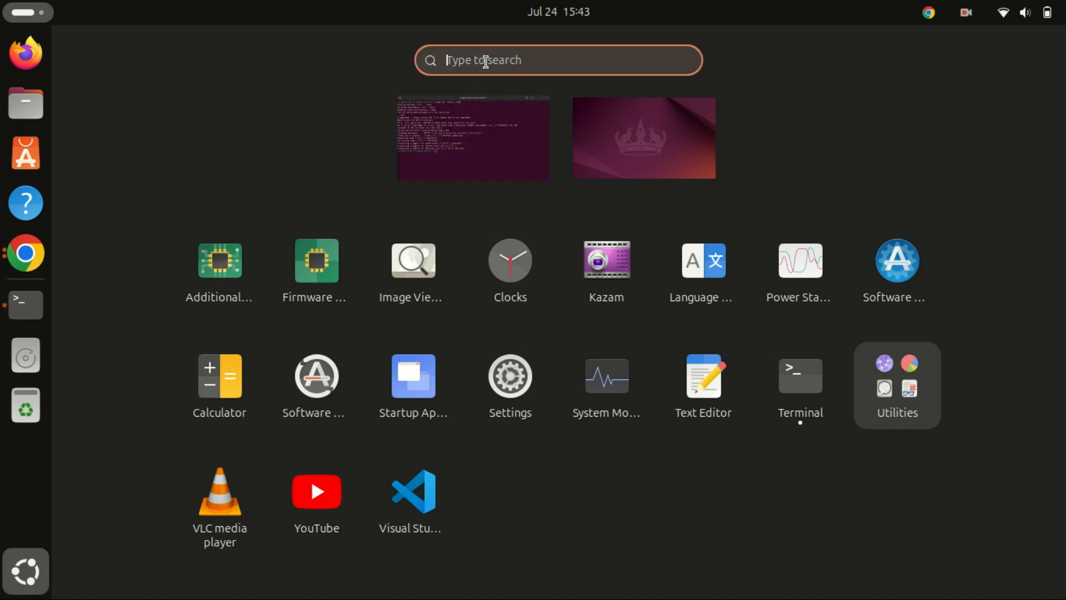
{"action": "type", "text": "col"}
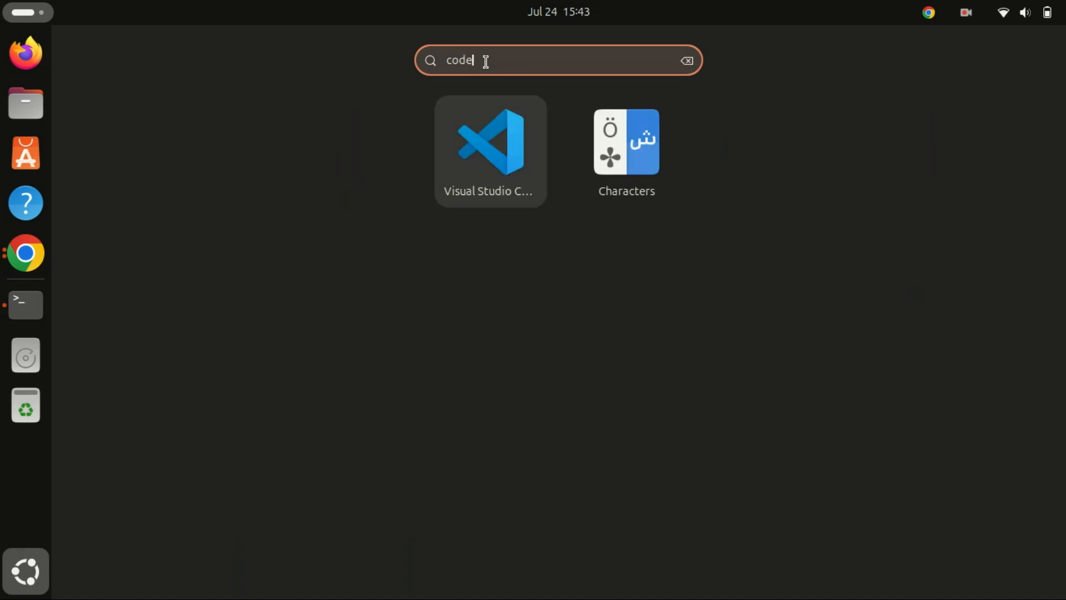
{"action": "mouse_move", "coordinate": [497, 176]}
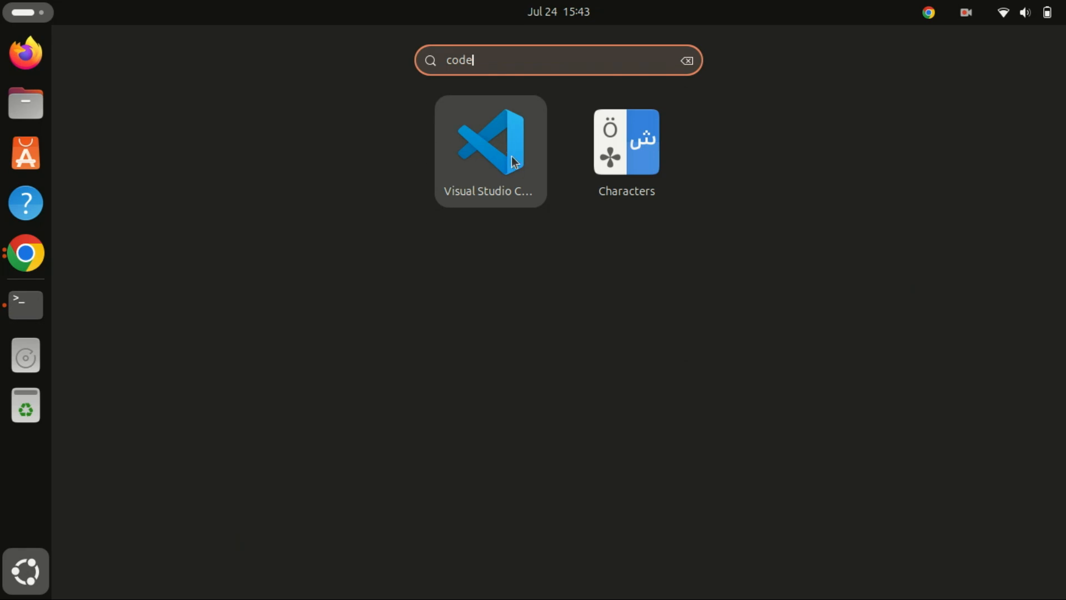
{"action": "left_click", "coordinate": [491, 150]}
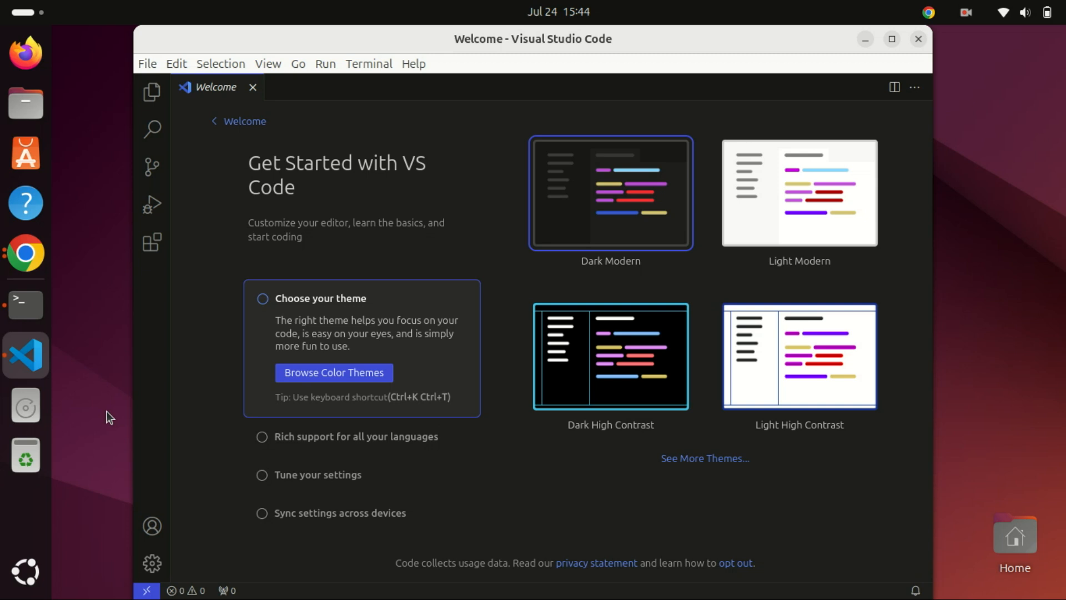
{"action": "mouse_move", "coordinate": [191, 93]}
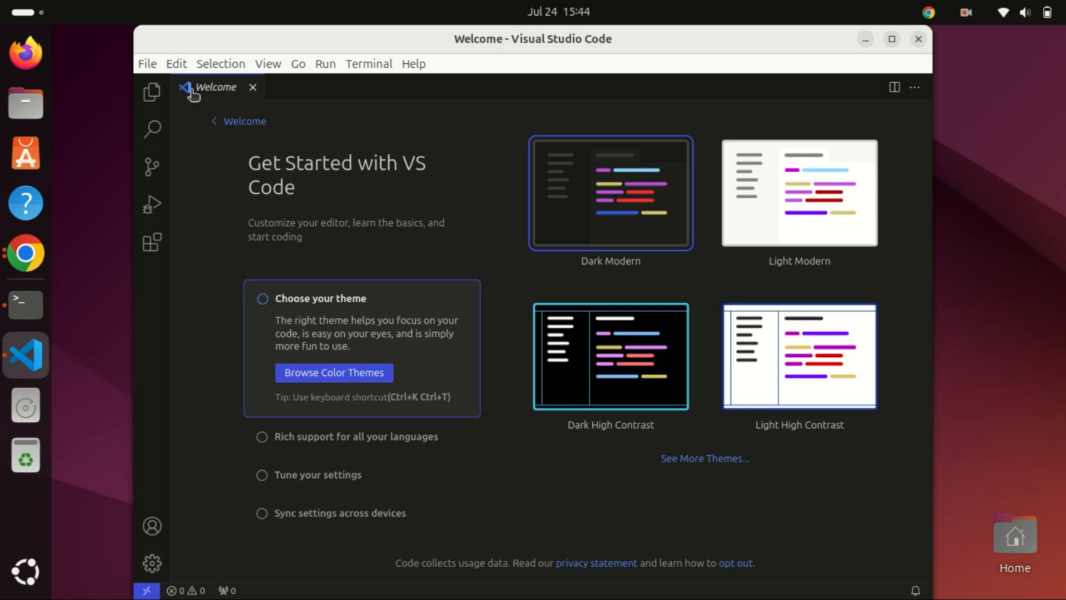
{"action": "mouse_move", "coordinate": [186, 46]}
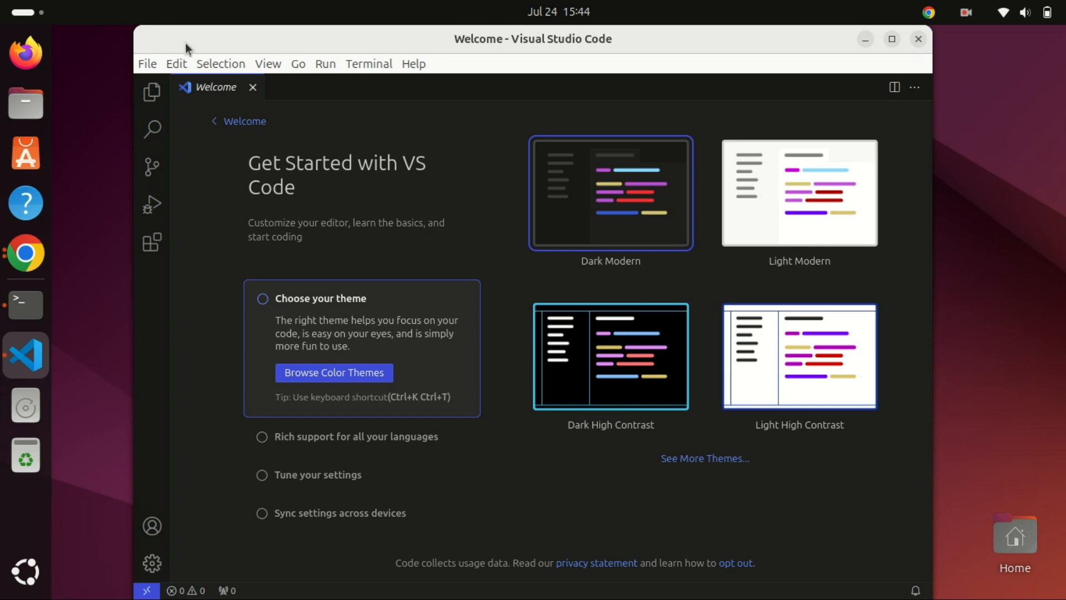
- Reposition the VS Code window and show the Browse Color Themes list
{"action": "left_click_drag", "start_coordinate": [532, 37], "coordinate": [626, 63]}
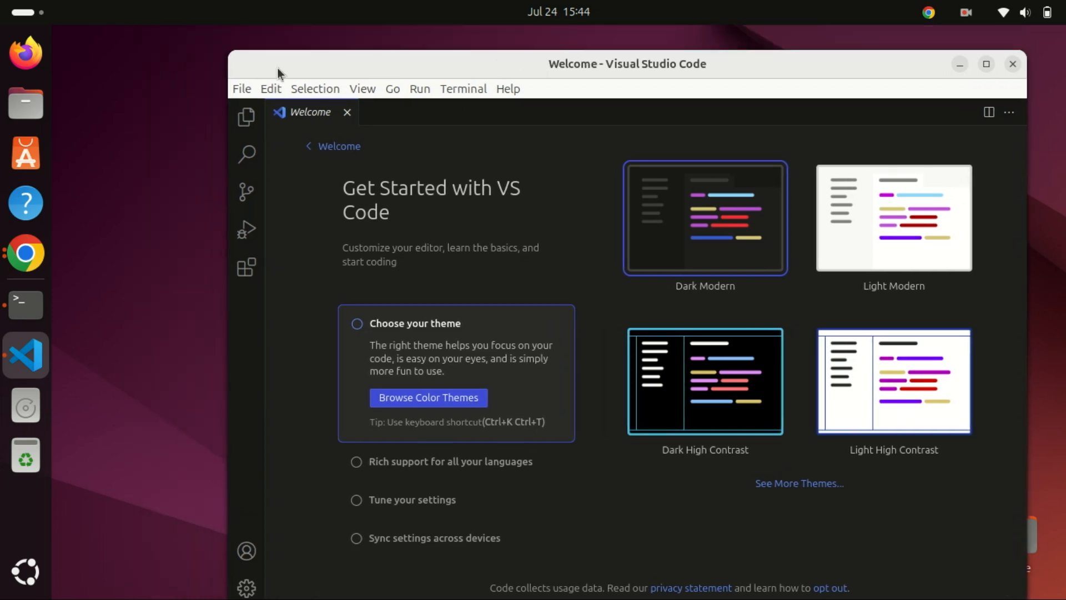
{"action": "mouse_move", "coordinate": [313, 69]}
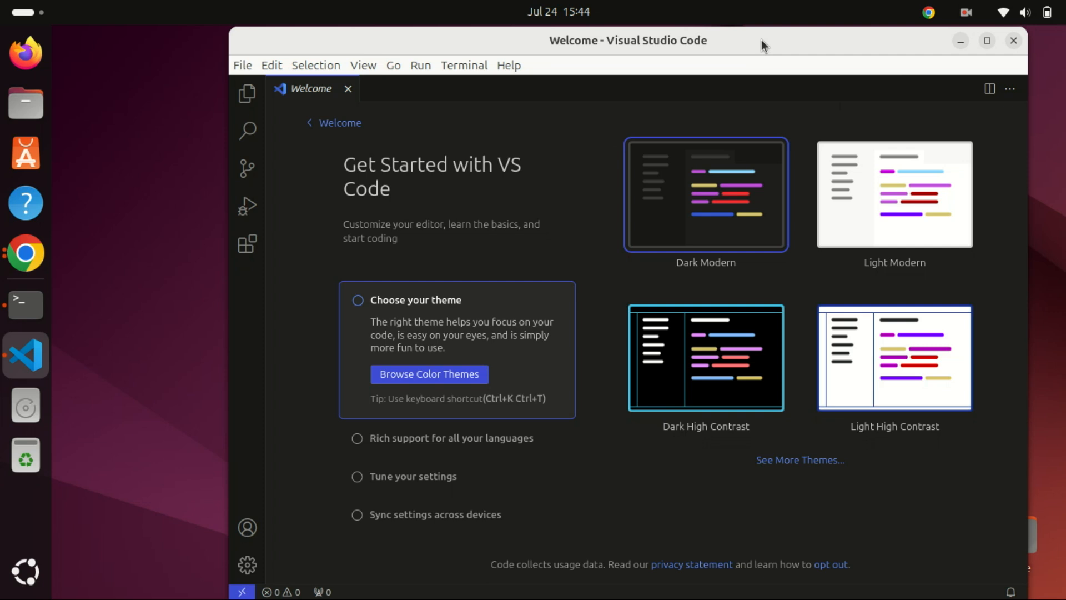
{"action": "mouse_move", "coordinate": [844, 80]}
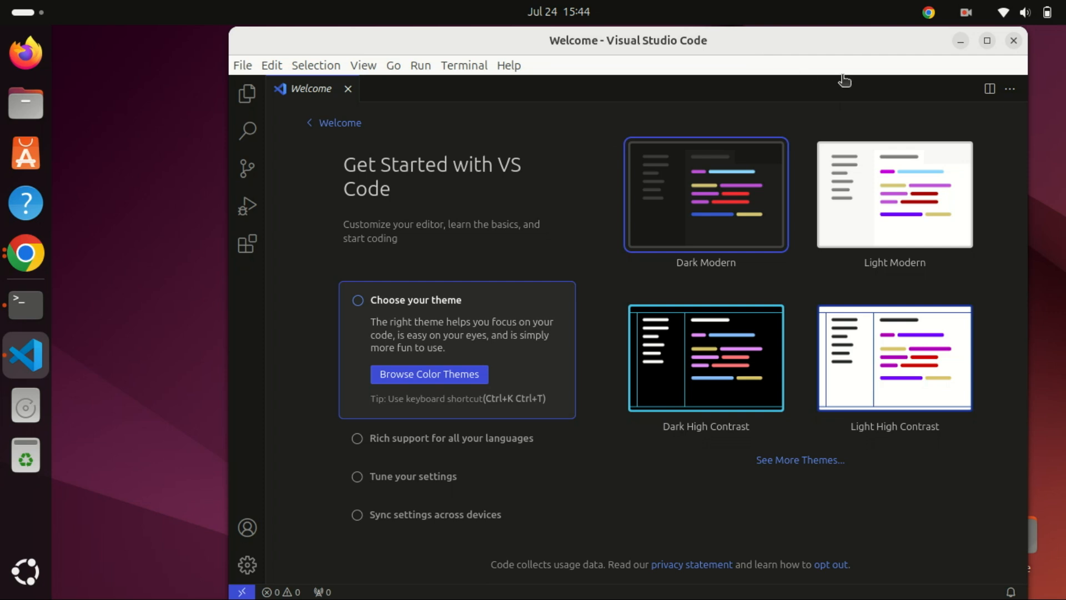
{"action": "mouse_move", "coordinate": [657, 331]}
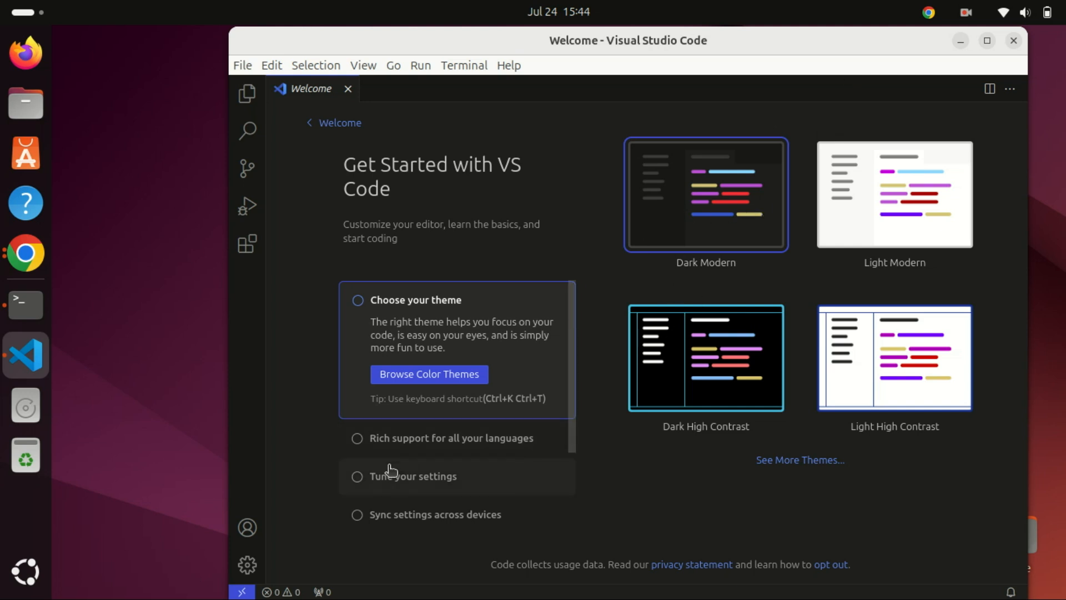
{"action": "mouse_move", "coordinate": [419, 533]}
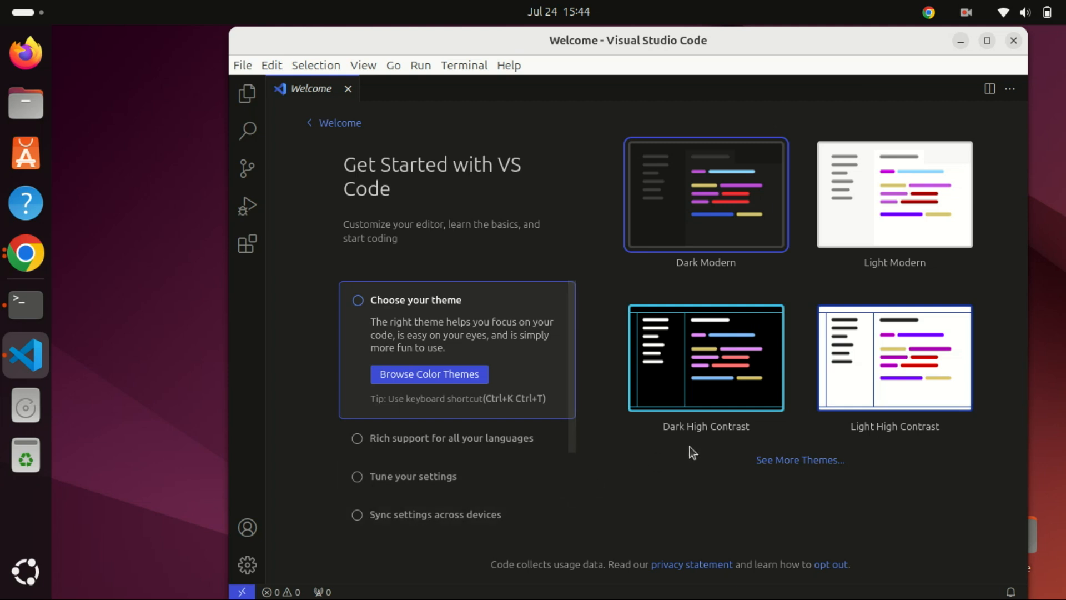
{"action": "mouse_move", "coordinate": [444, 391]}
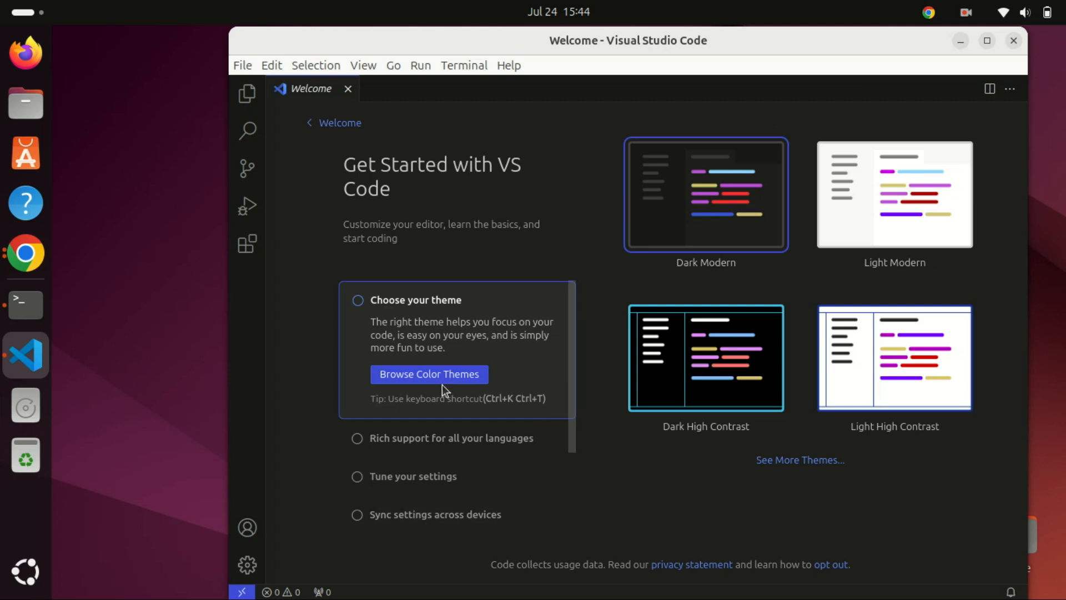
{"action": "left_click", "coordinate": [428, 374]}
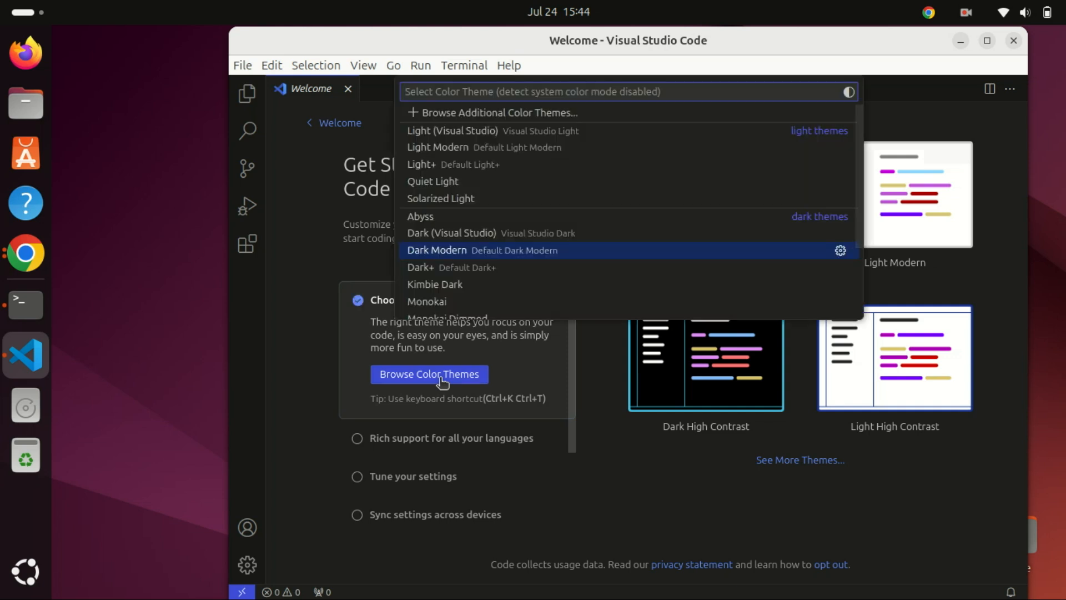